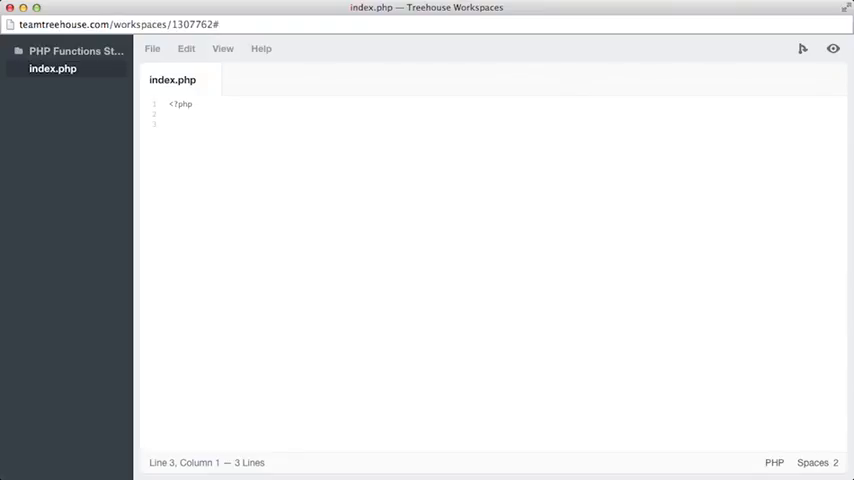
- Add a commented array_keys note and an array_walk() placeholder below the opening PHP tag
type("?")
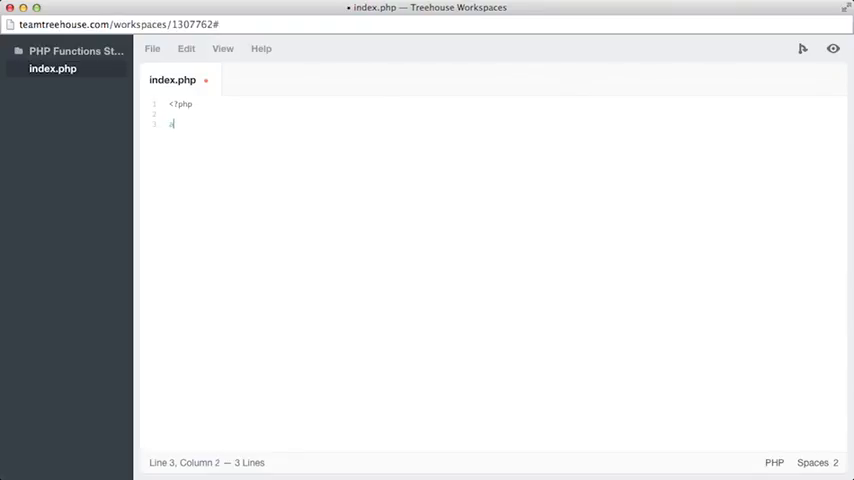
type("array_key")
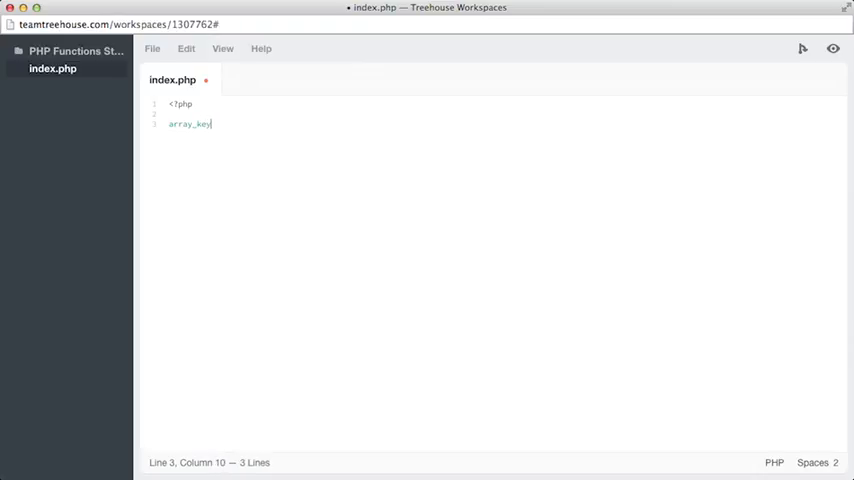
type("s")
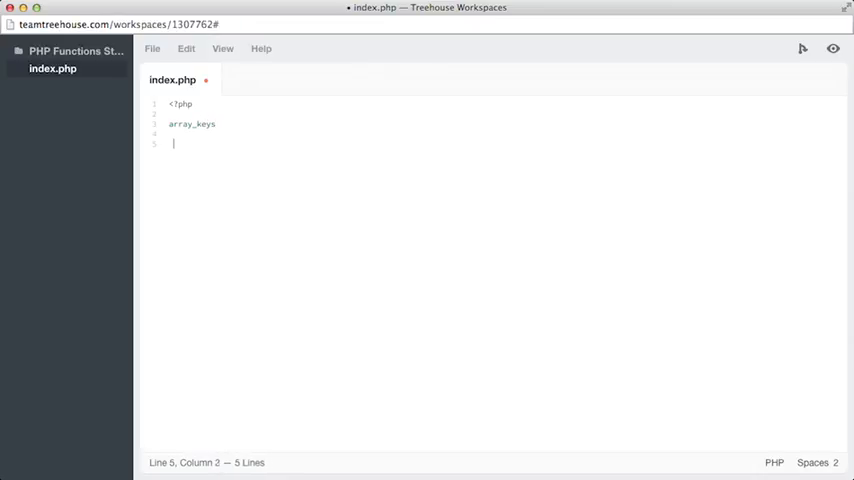
type("array_walk")
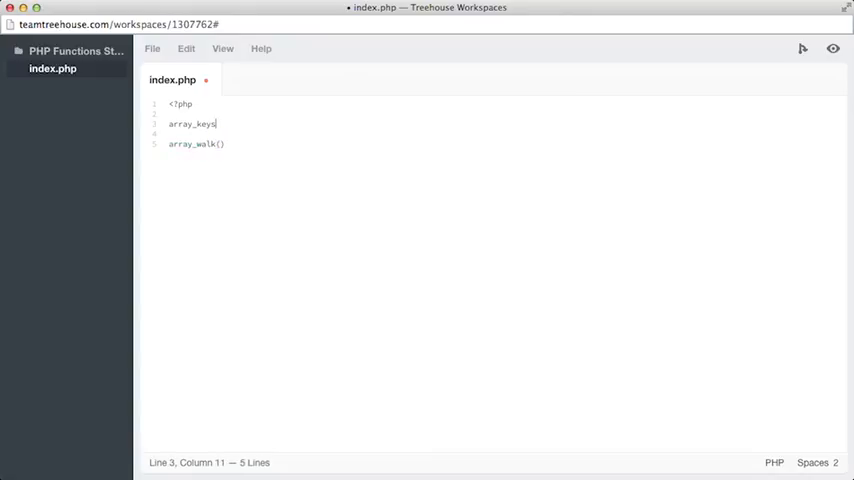
type("()")
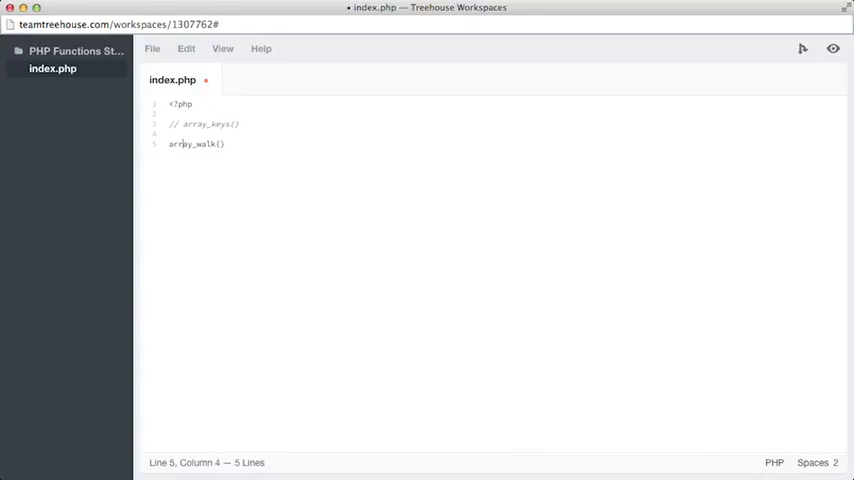
type("//")
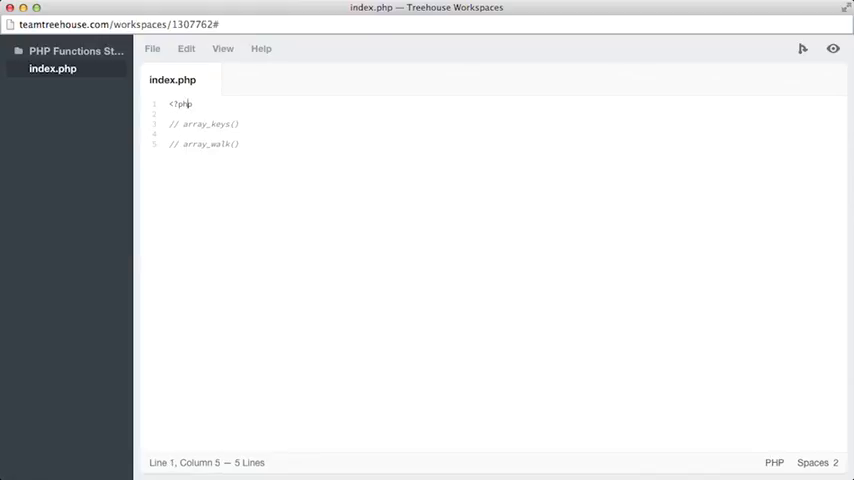
- Declare an empty $names = array(); above the comments
type("$")
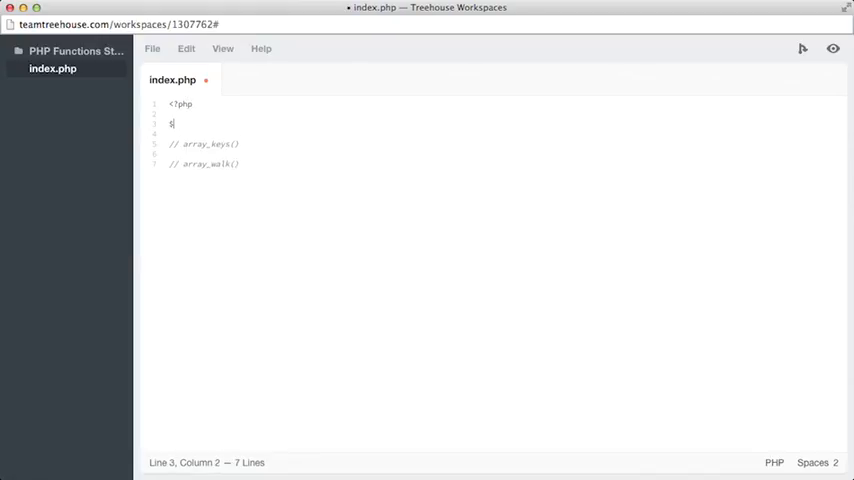
type("names =")
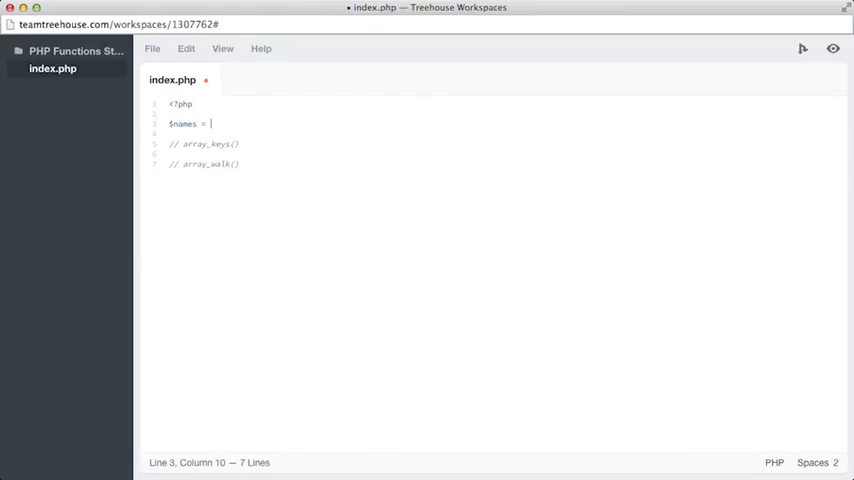
type("array")
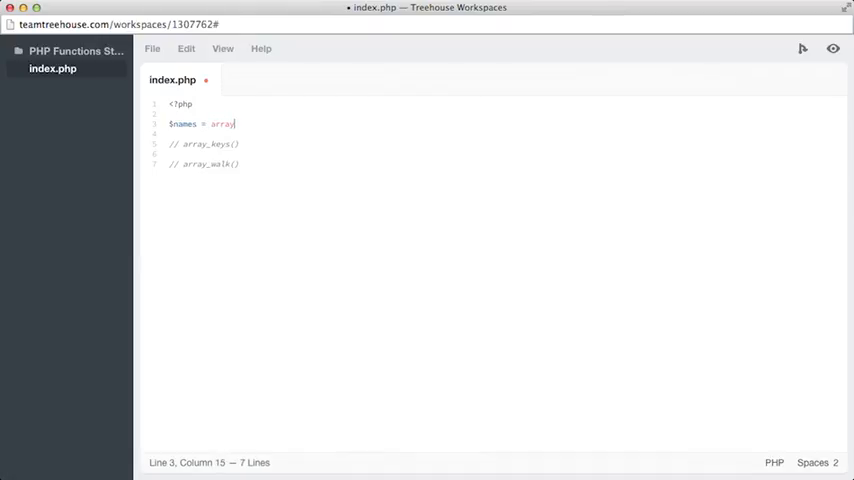
type("();")
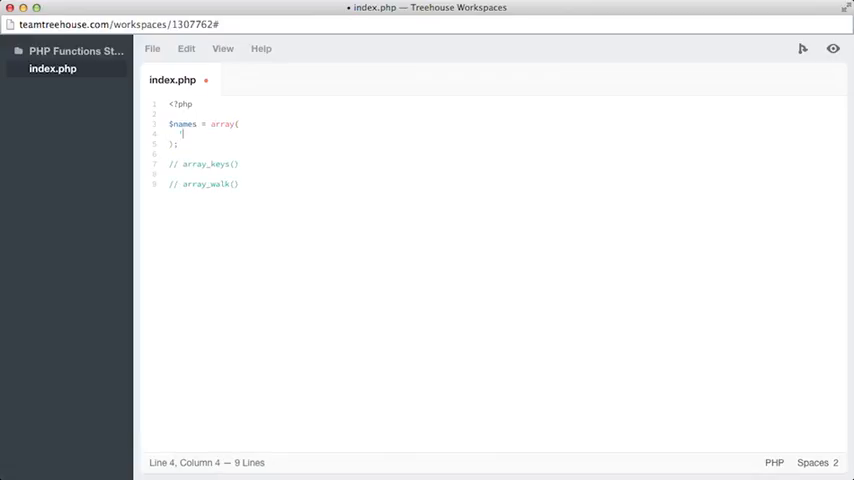
- Fill $names with 'Mike' => 'Frog', 'Chris' => 'Teacher', 'Hampton' => 'Teacher'
type("'Mike' =")
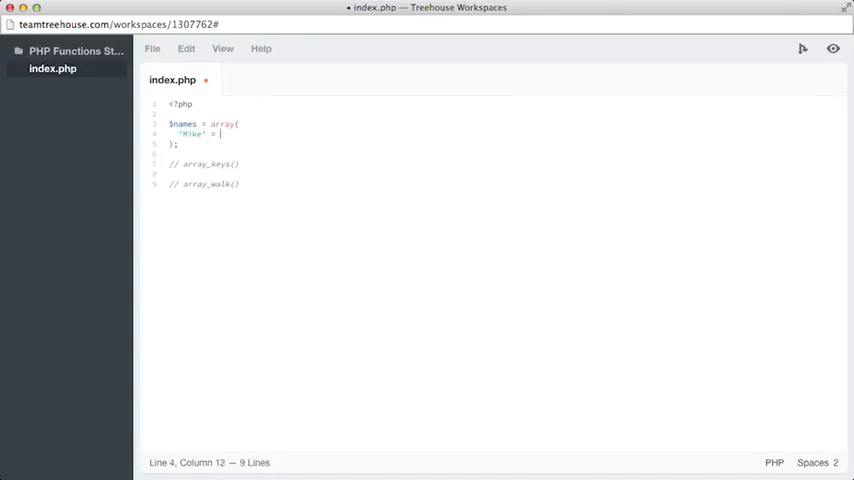
type("'Frog'")
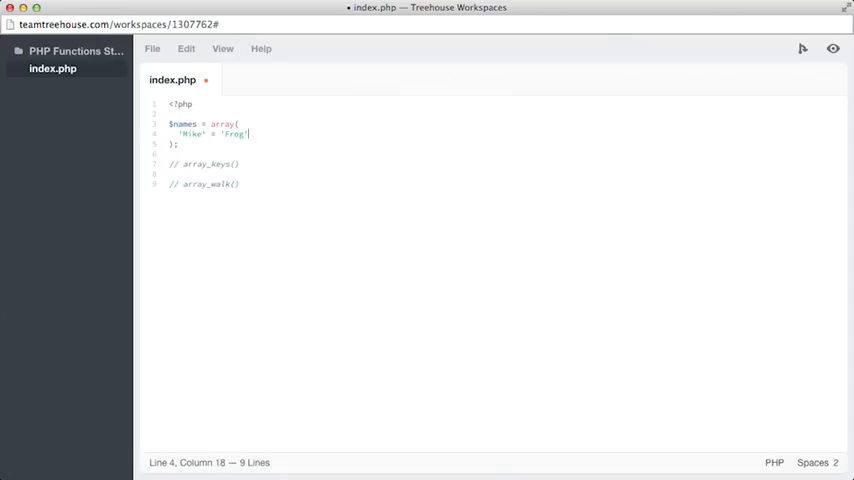
key("Enter")
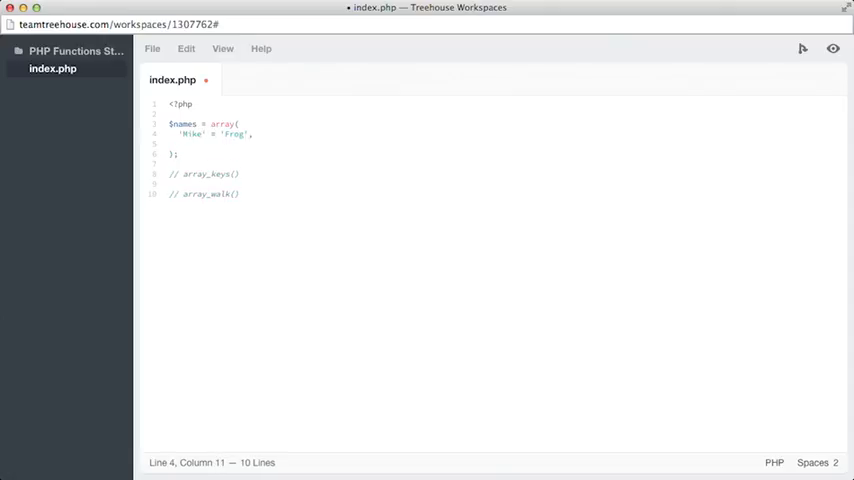
type("=>")
left_click(330, 143)
type("'")
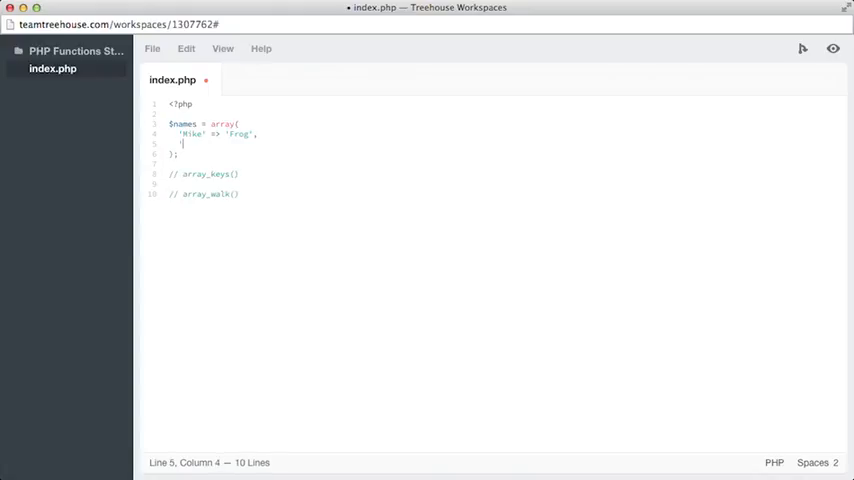
type("Chris'")
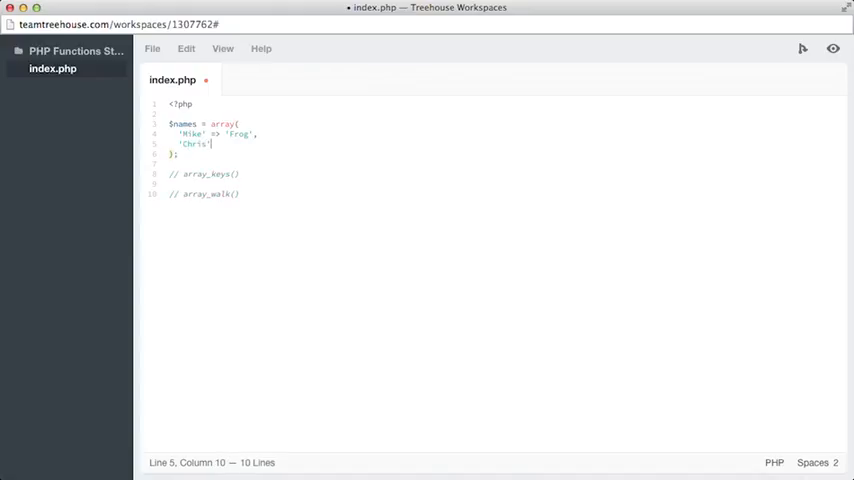
type("=>")
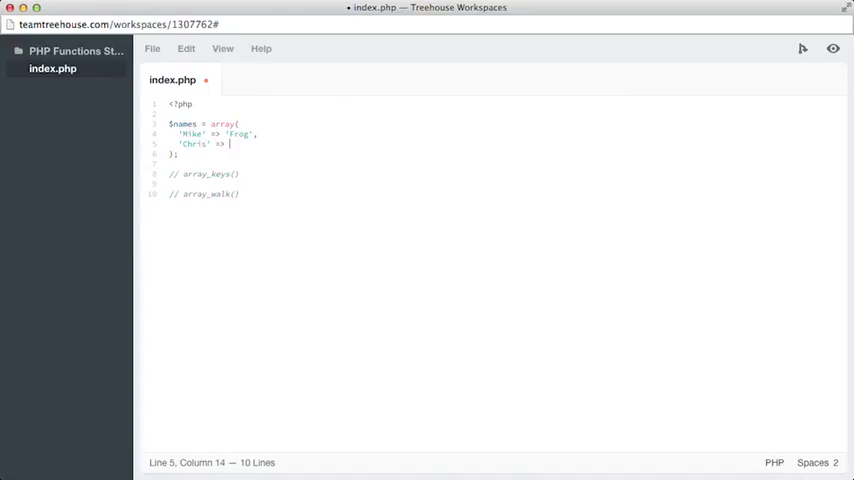
type("'")
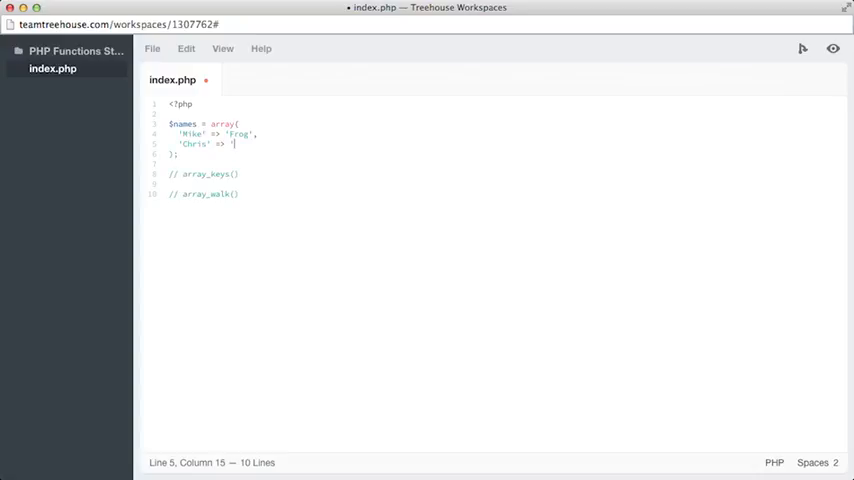
type("Teacher',")
type("'Hamp")
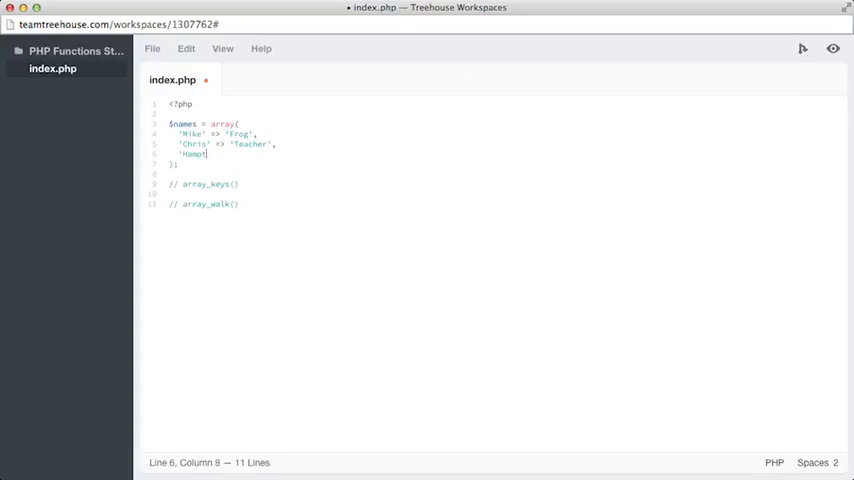
type("ton' =>")
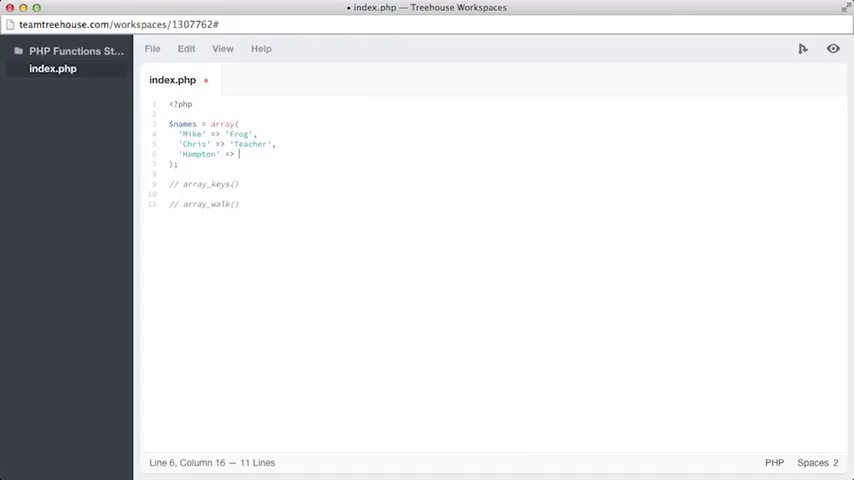
type("'Teacher")
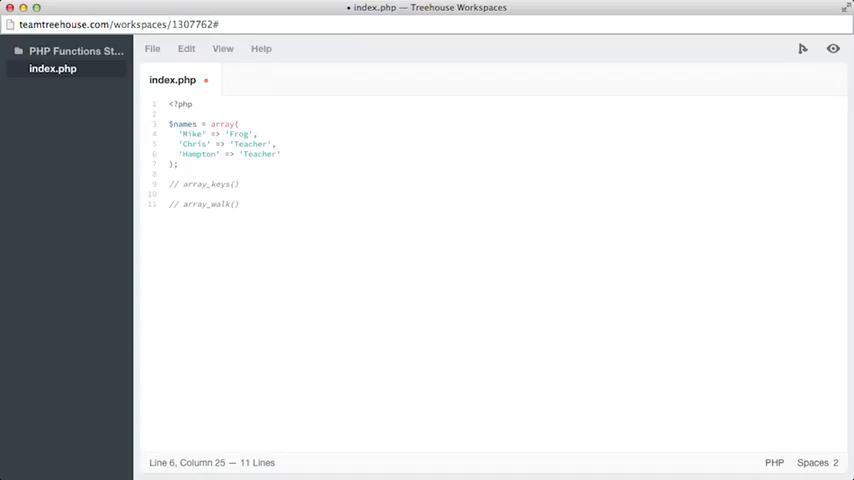
- Rewrite the commented array_keys line as var_dump(array_keys($names));
left_click(231, 183)
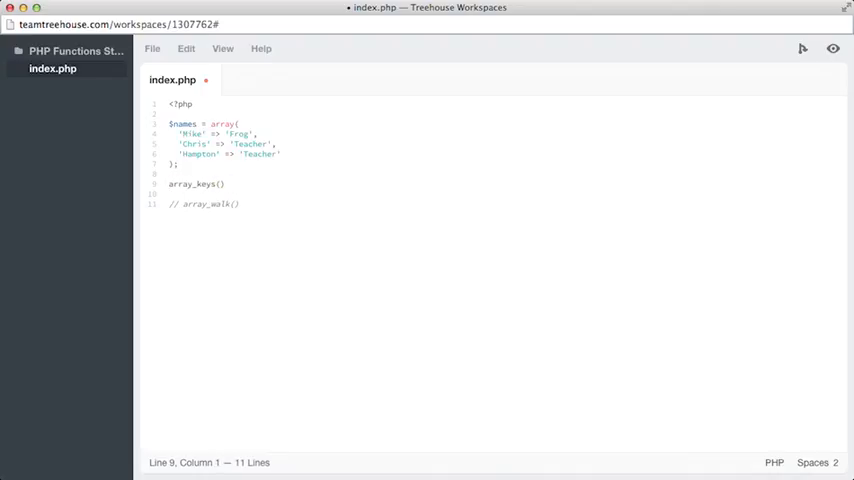
type("var")
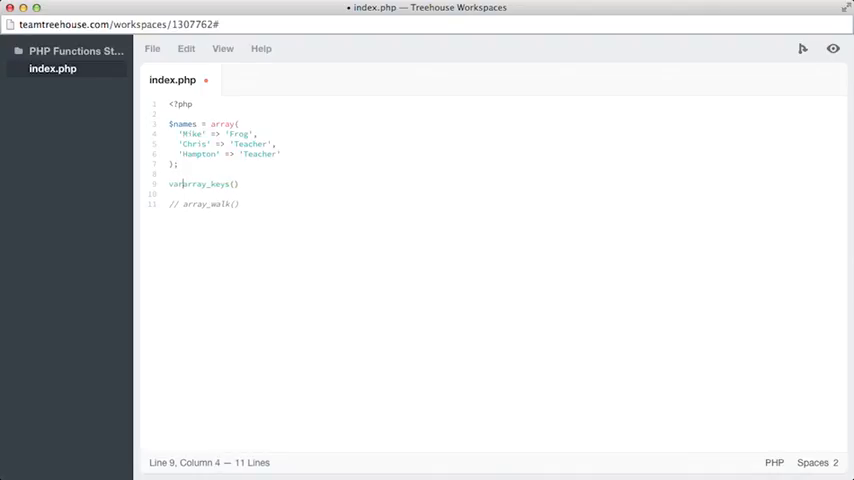
type("_dump(")
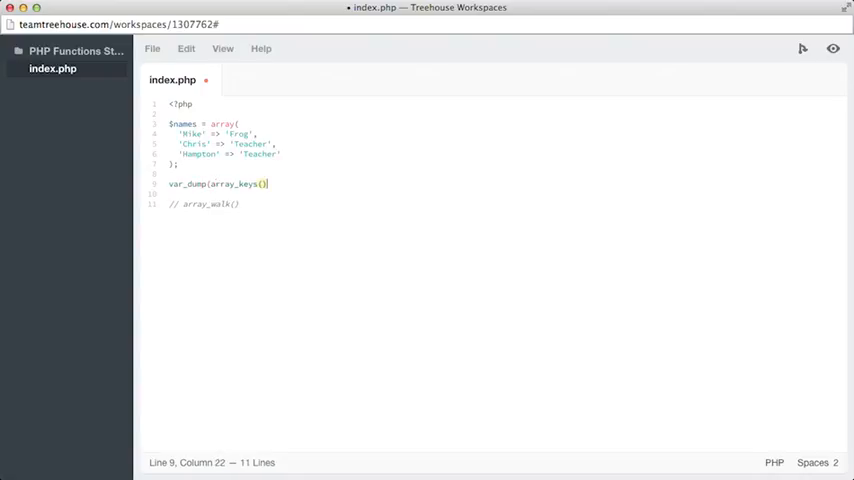
type(");")
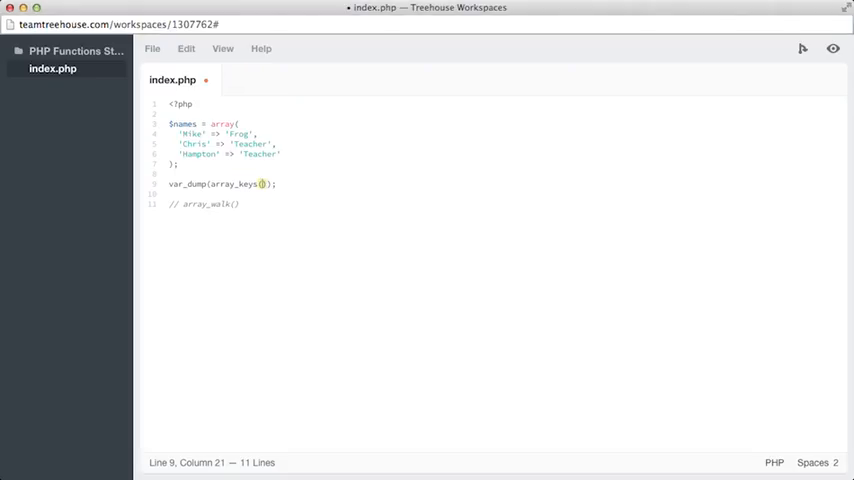
type("$")
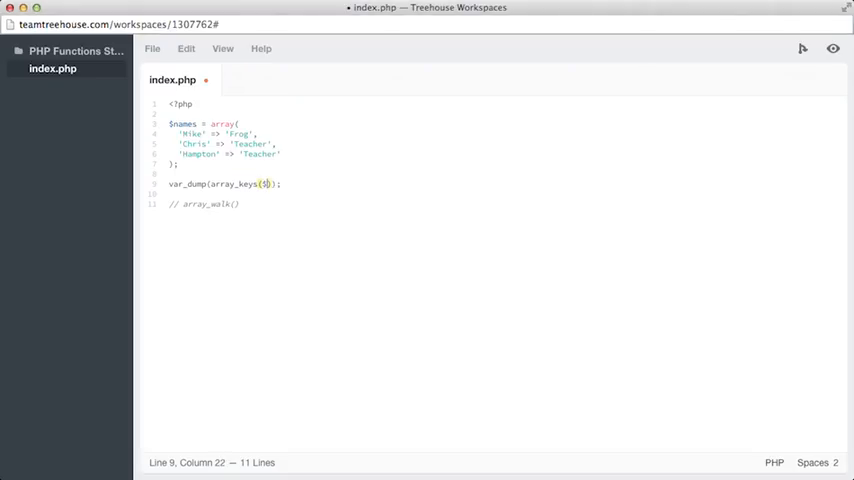
type("names")
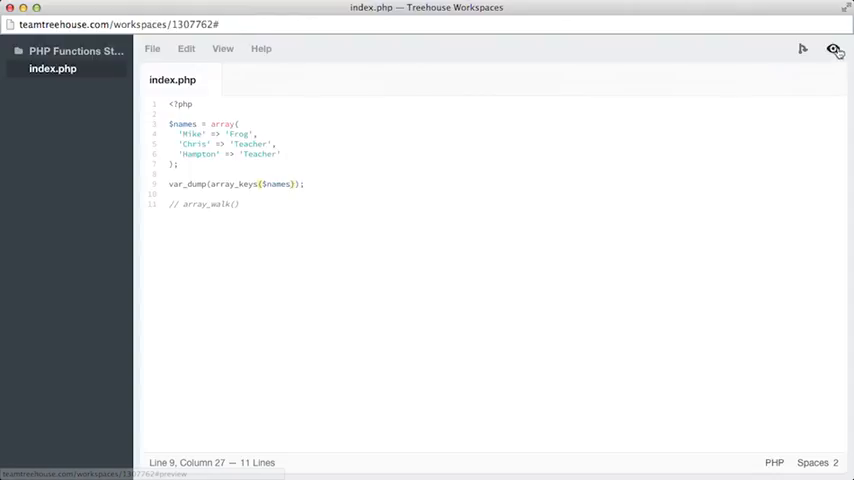
- Open the browser preview of index.php
left_click(834, 52)
type("foreach ")
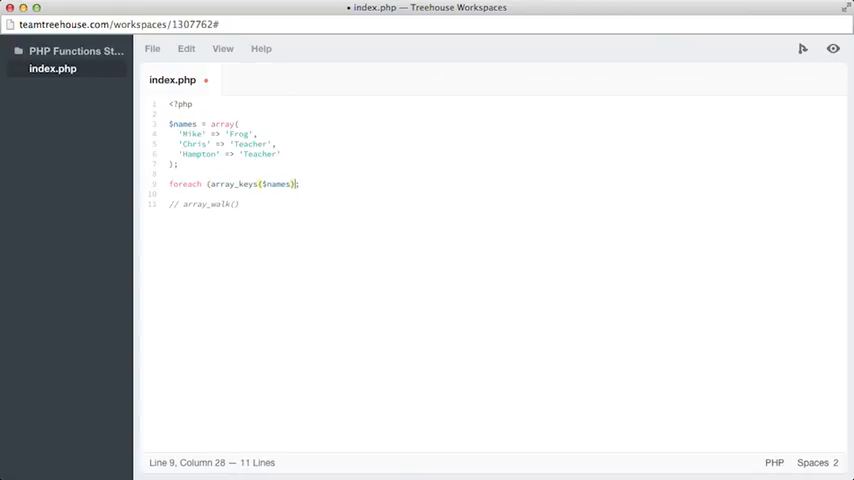
- Extend the foreach with 'as $name' and a body echoing "Hello, $name"
type("as")
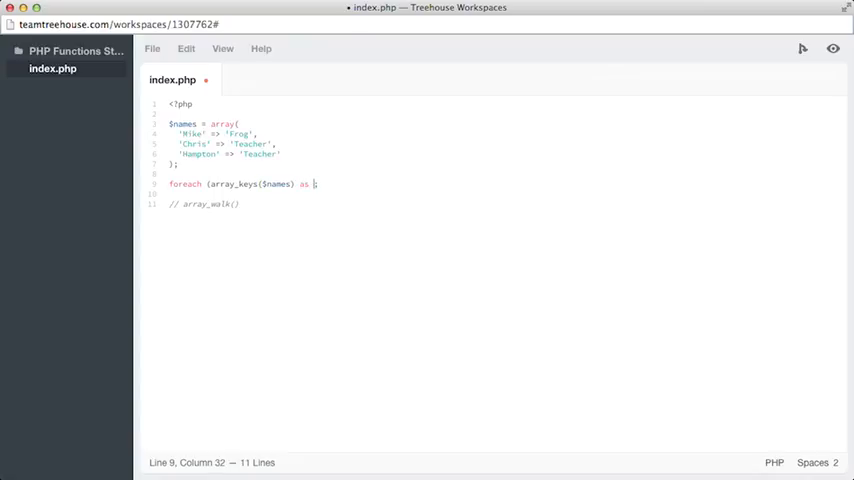
type("$name);")
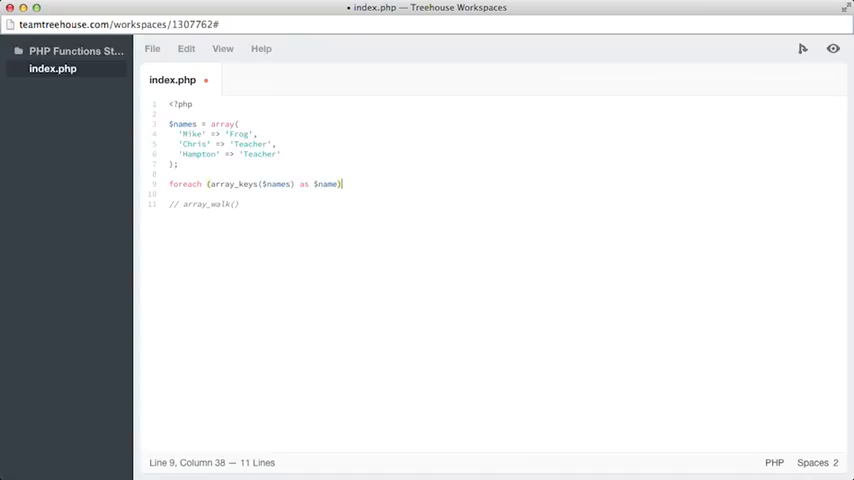
type("{")
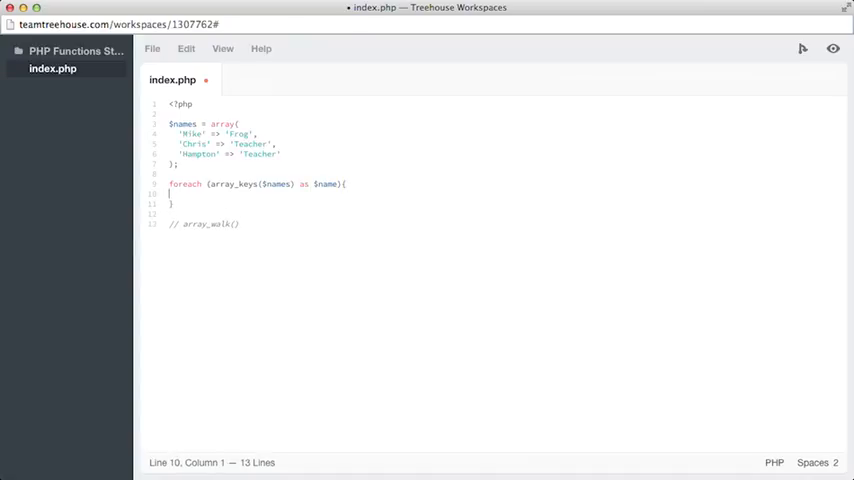
type("echo \"")
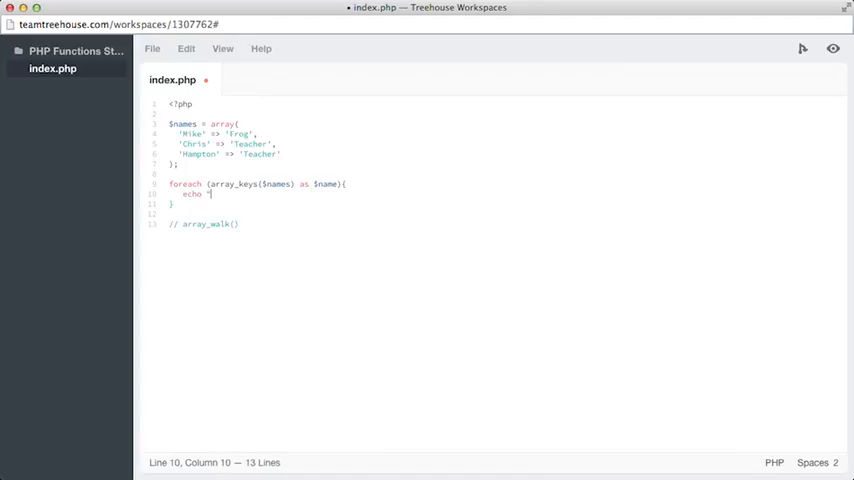
type("Hello,")
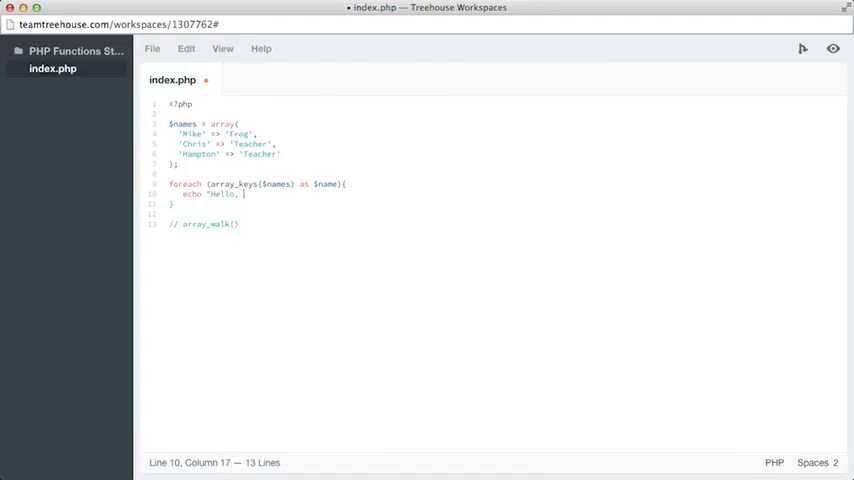
type("$name")
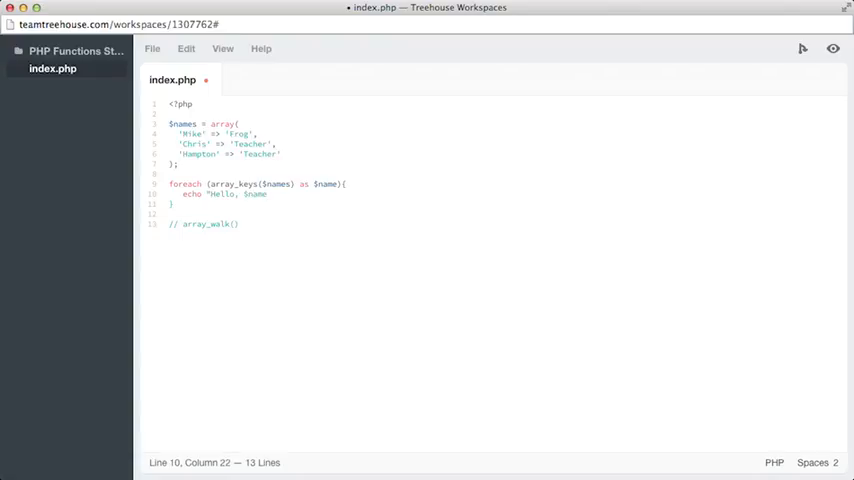
type("\";")
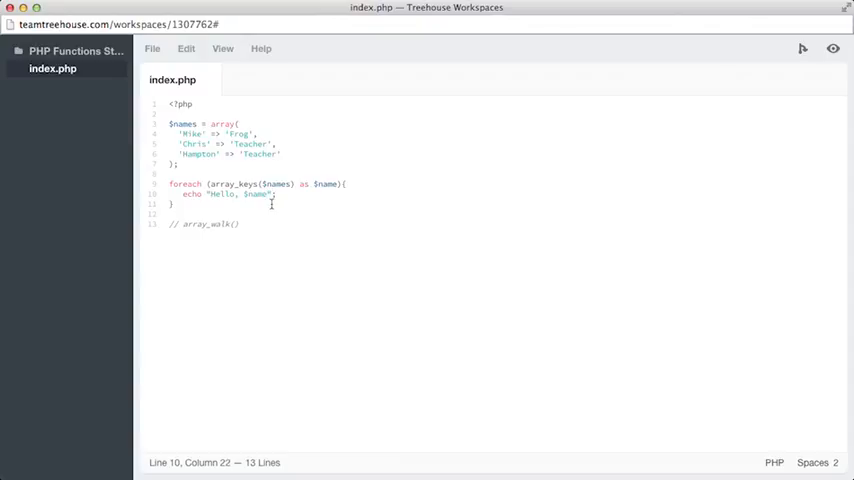
- Append </br> to the greeting string and reload the preview
type("</br>")
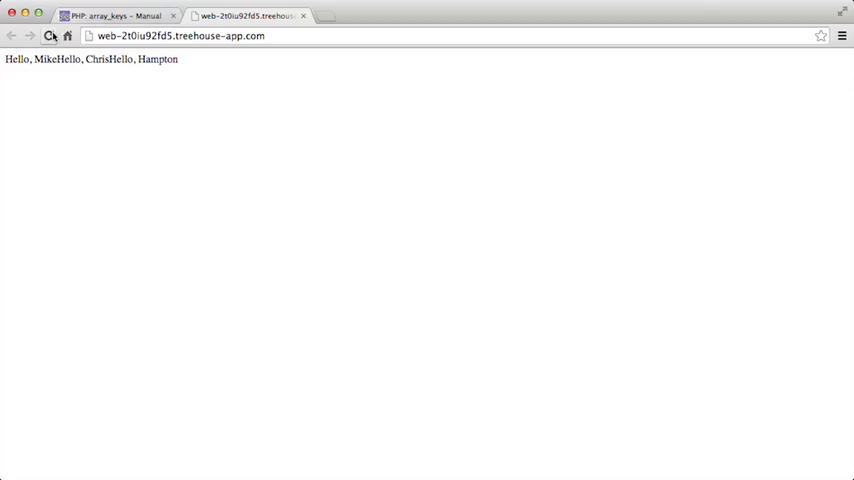
left_click(48, 41)
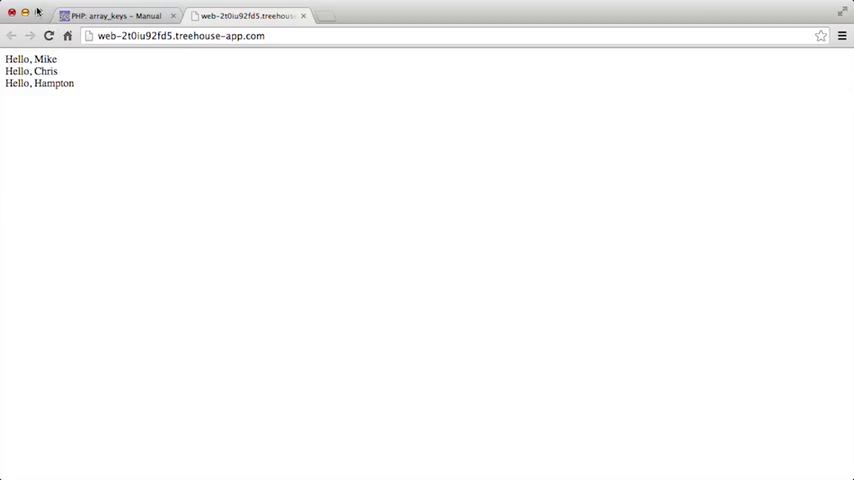
mouse_move(53, 8)
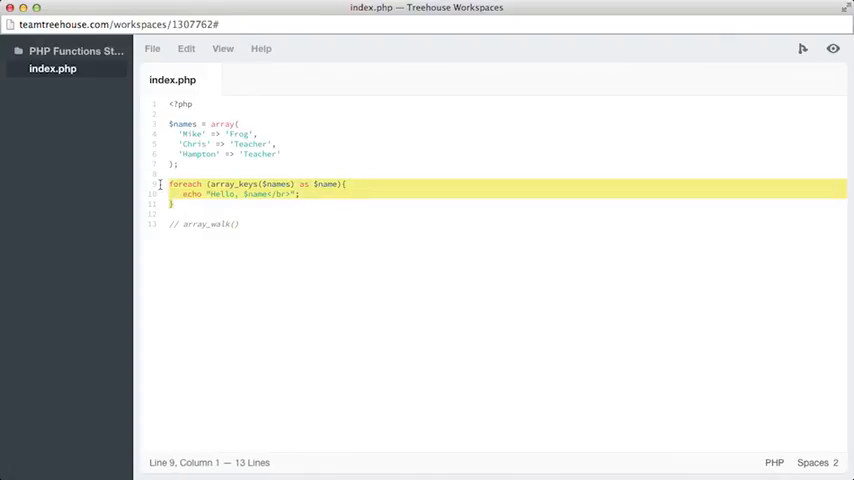
- Comment out the greeting loop with Cmd+/
key("Cmd+/")
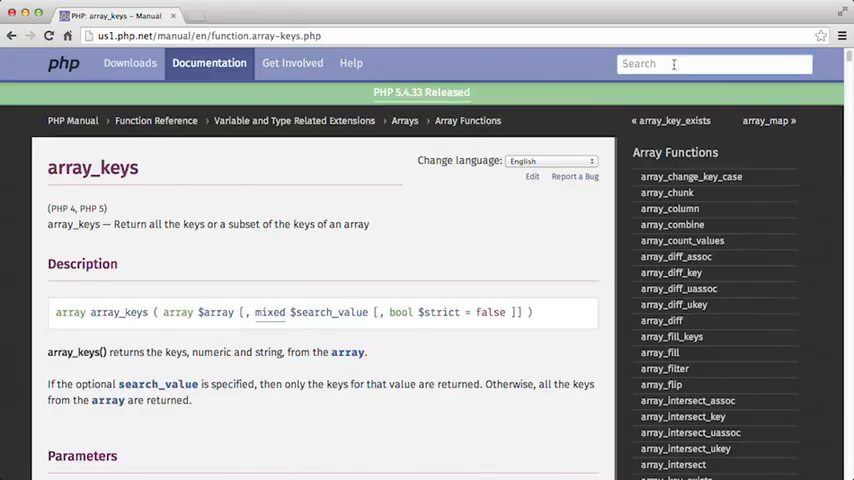
- Search php.net for array_walk and open its function entry
type("array_wal")
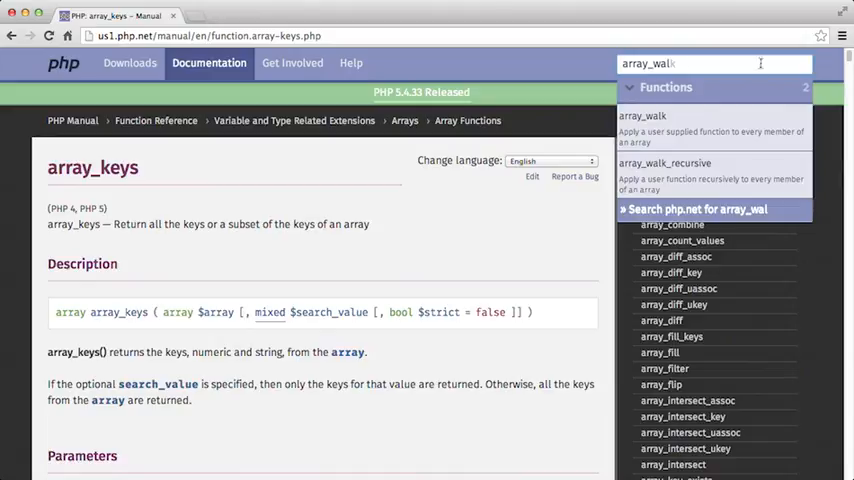
left_click(644, 116)
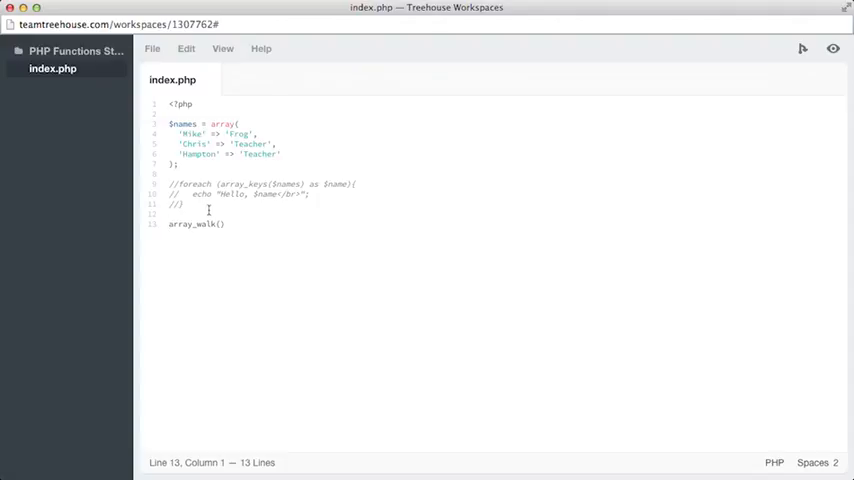
- Comment out array_walk() and start a function print_info(){ declaration above it
type("//")
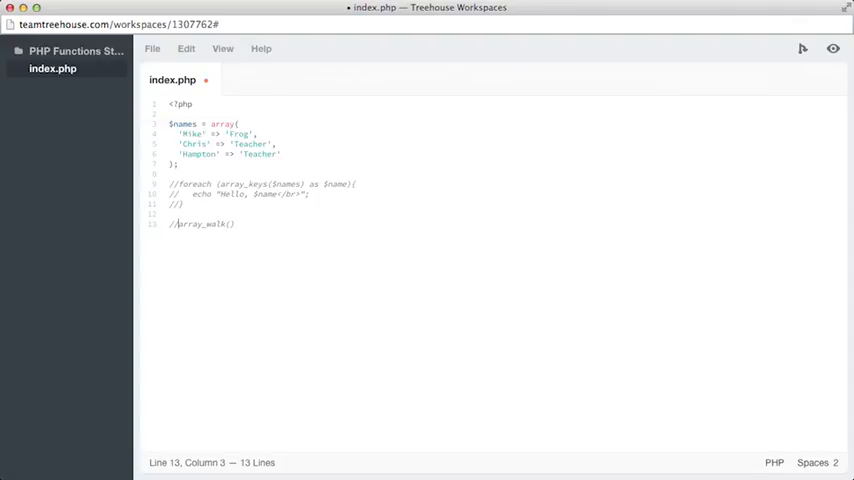
key("Enter")
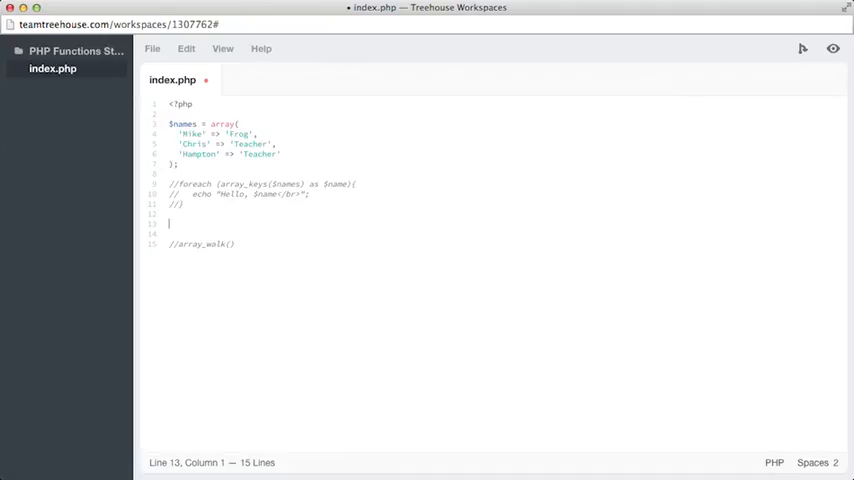
type("function")
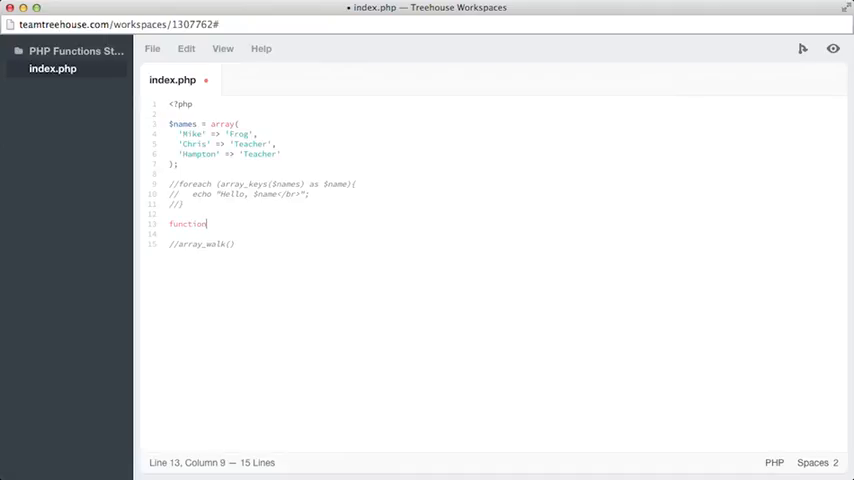
type("pri")
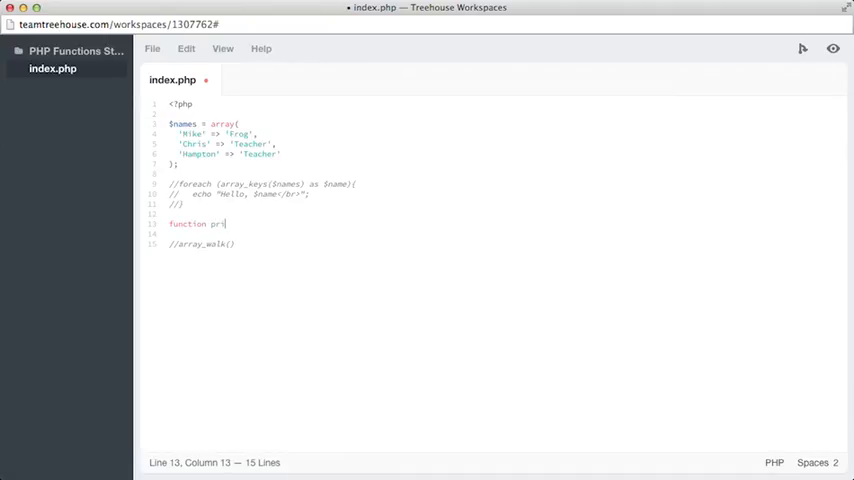
type("int_info")
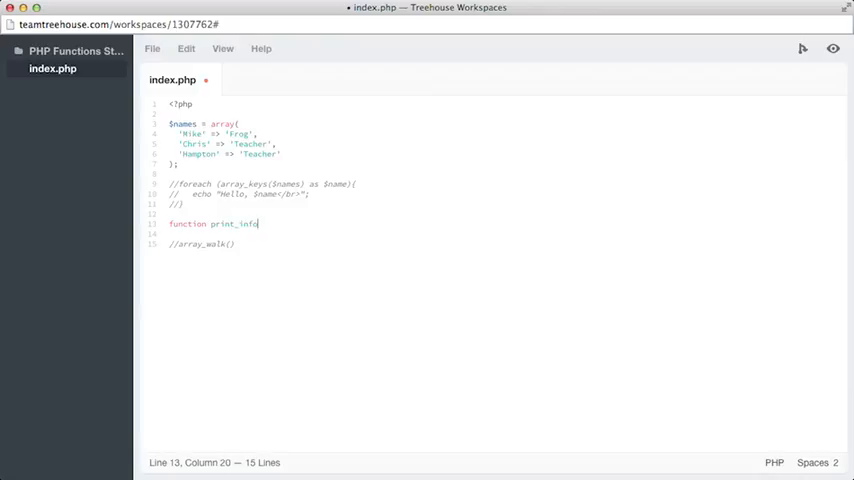
type("()")
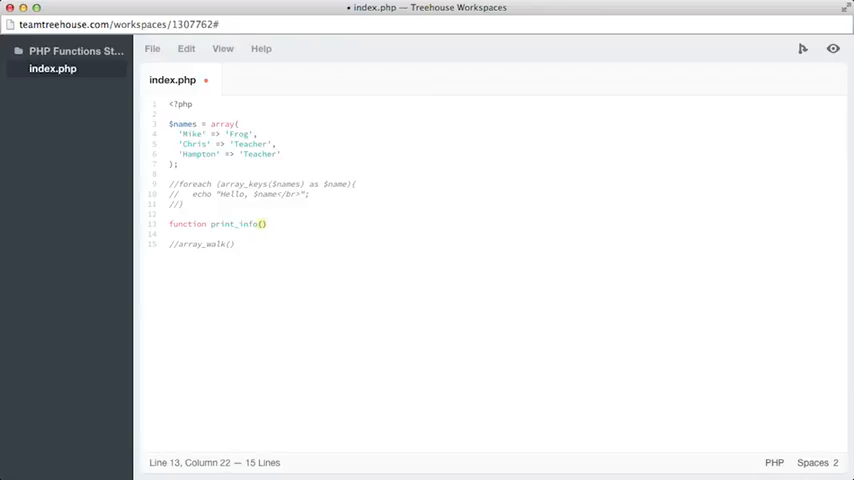
type("{")
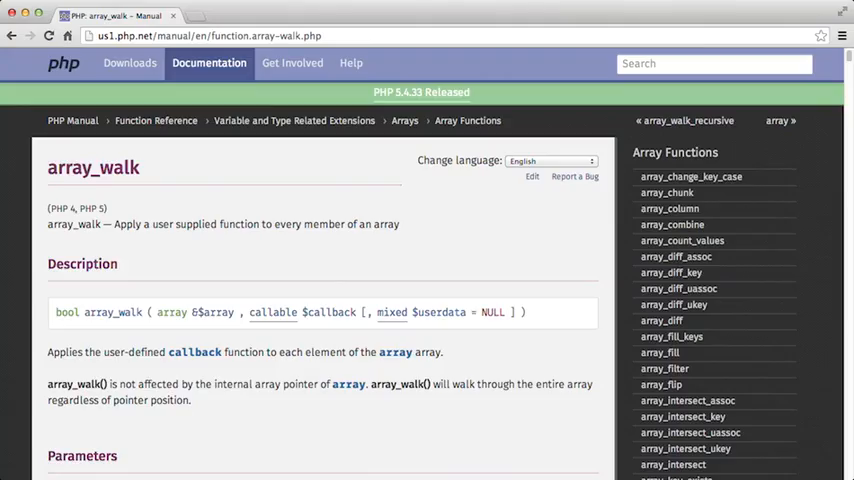
mouse_move(256, 305)
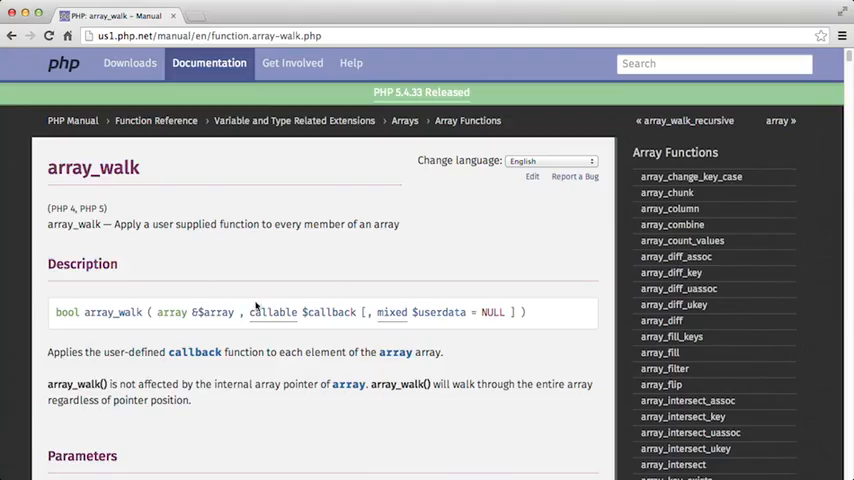
mouse_move(14, 315)
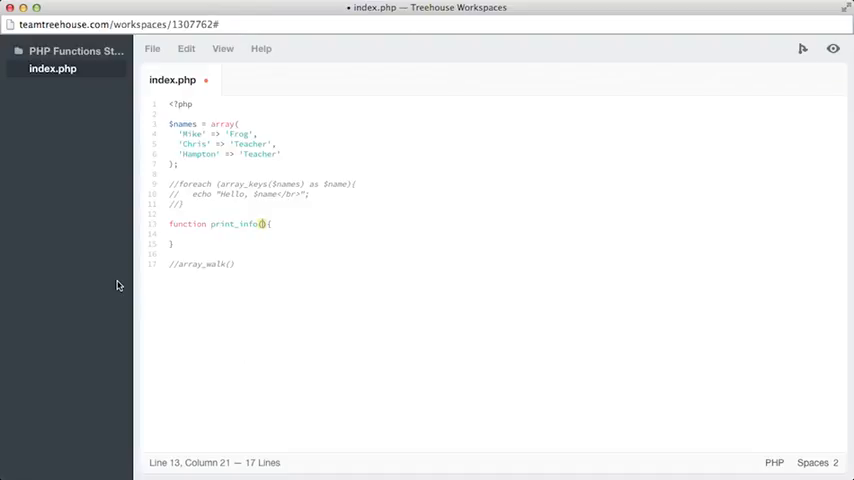
- Give print_info the parameters $value and $key
type("$")
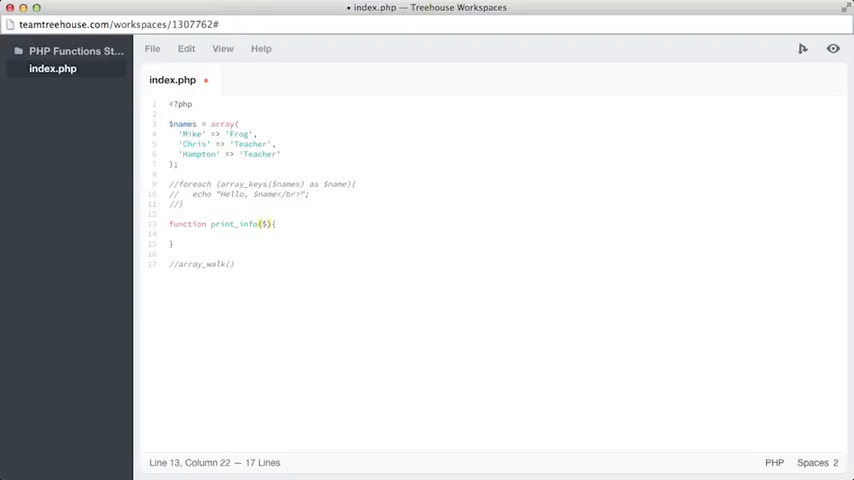
type("v")
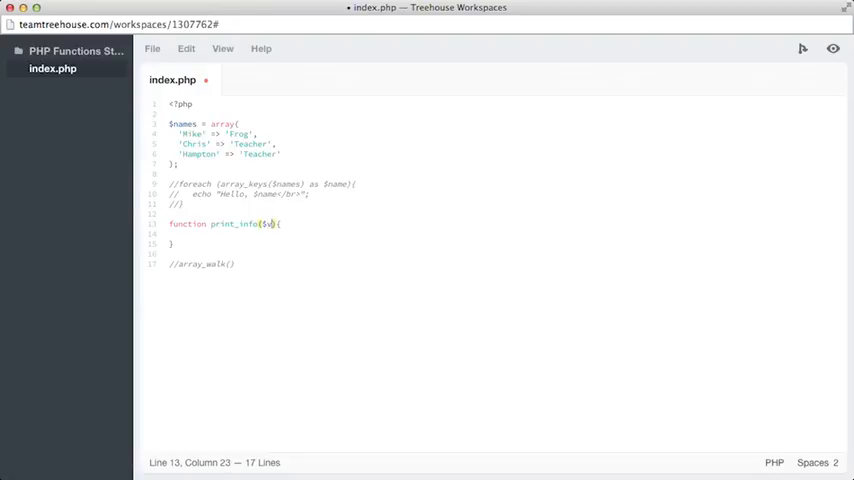
type("alue")
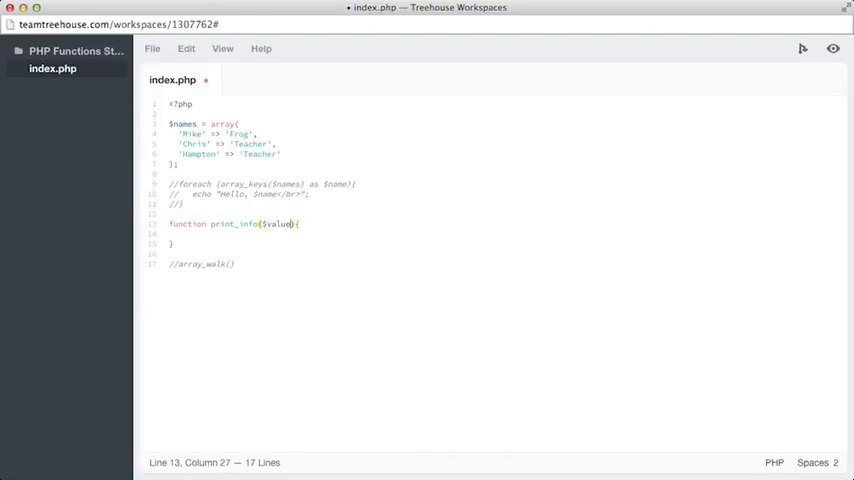
type(", $")
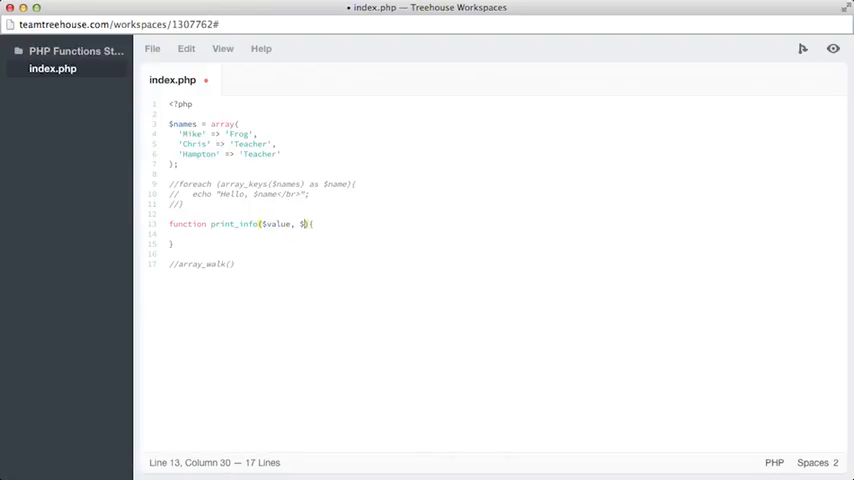
type("key")
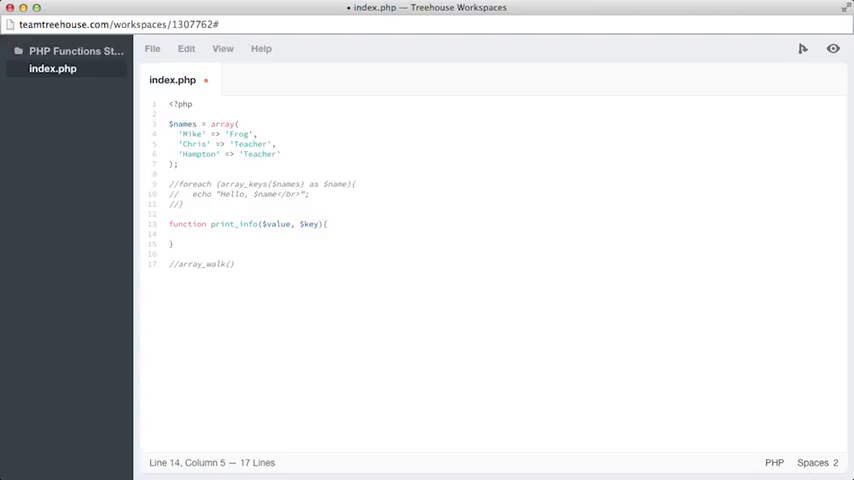
type("er")
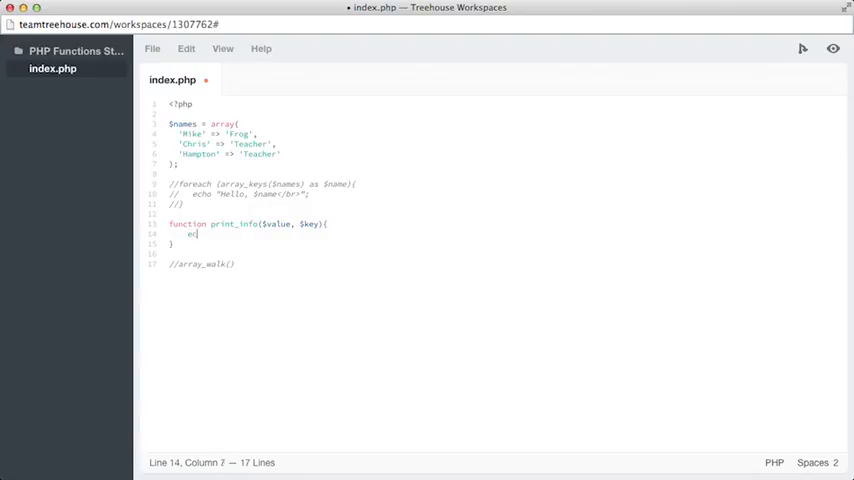
- Make print_info echo "$key is a $value."
type("echo")
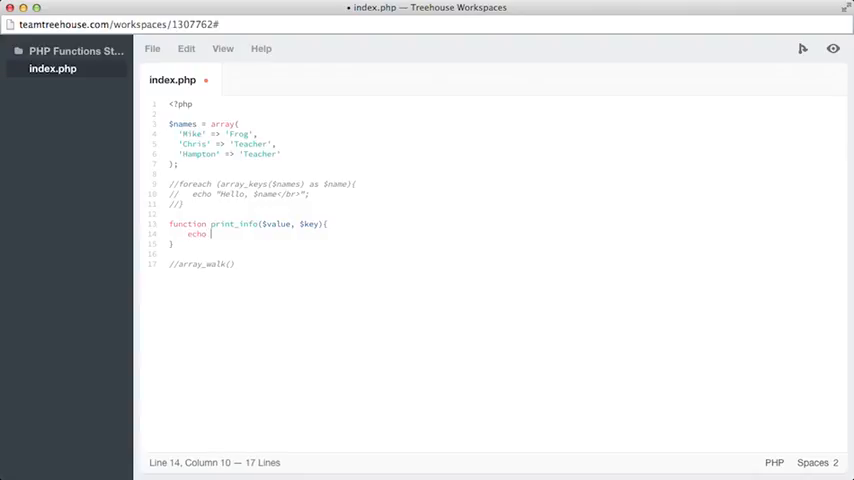
type("\"")
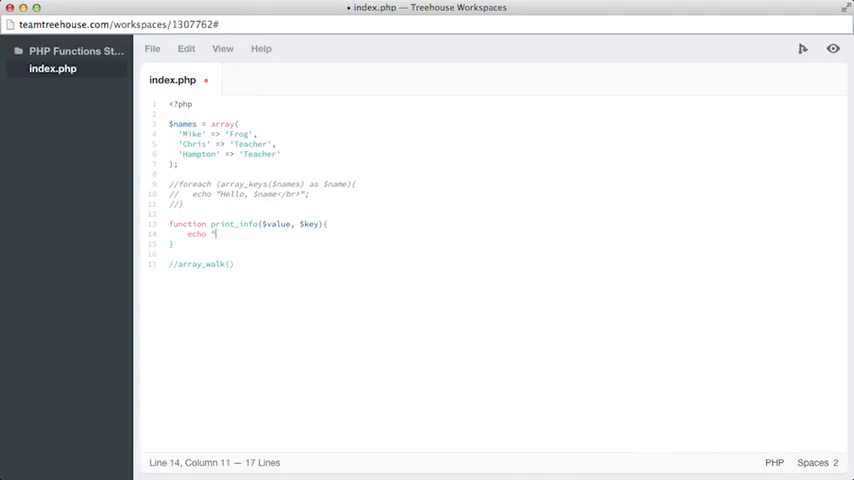
type("$key")
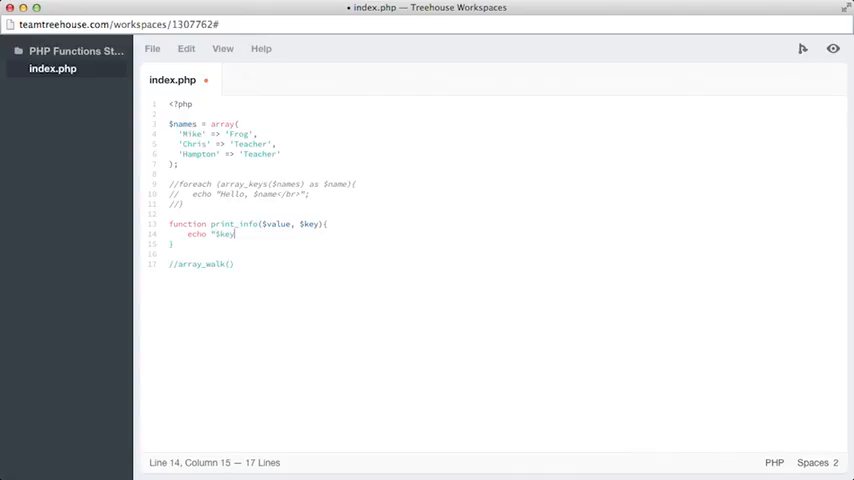
type("is a")
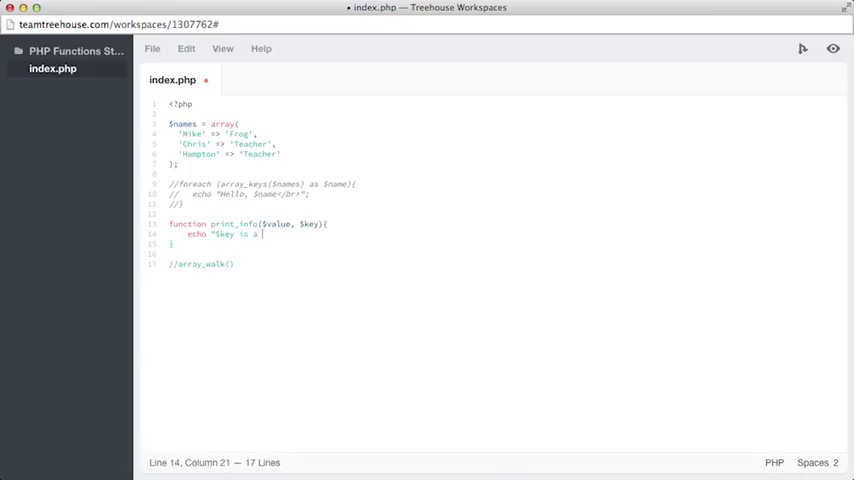
type("$")
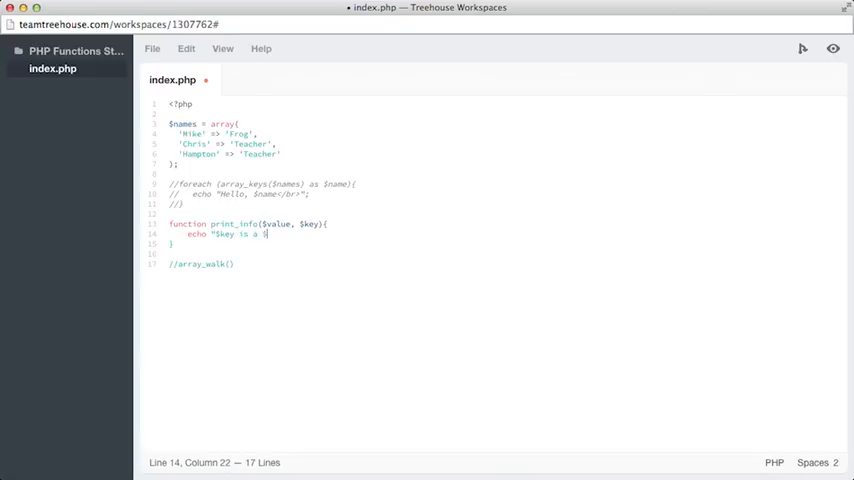
type("value")
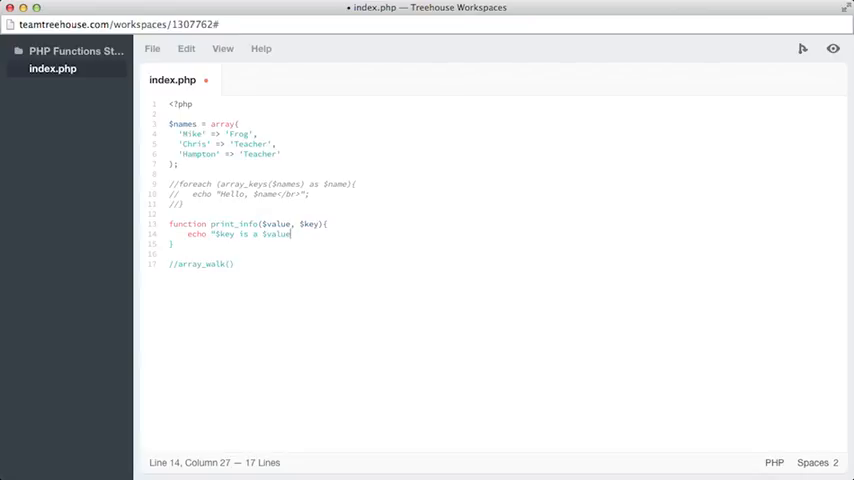
type(".\";")
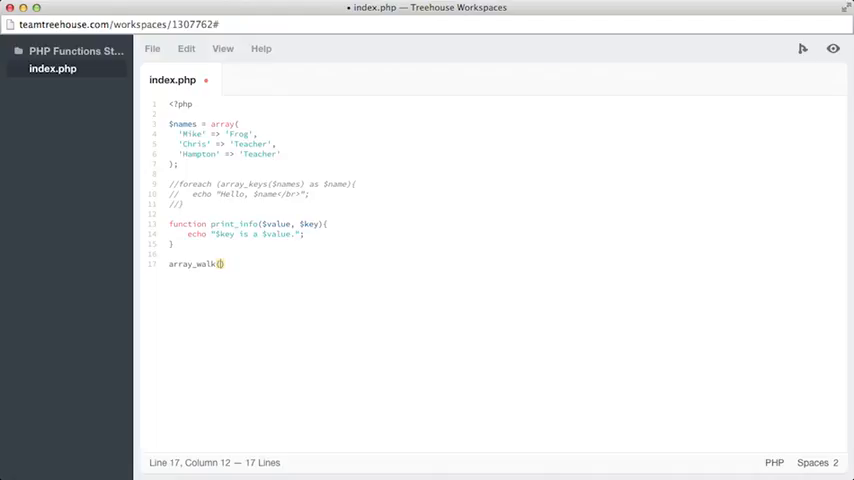
- Write array_walk($names, 'print_info'); on line 17 in place of the commented line
type("$names")
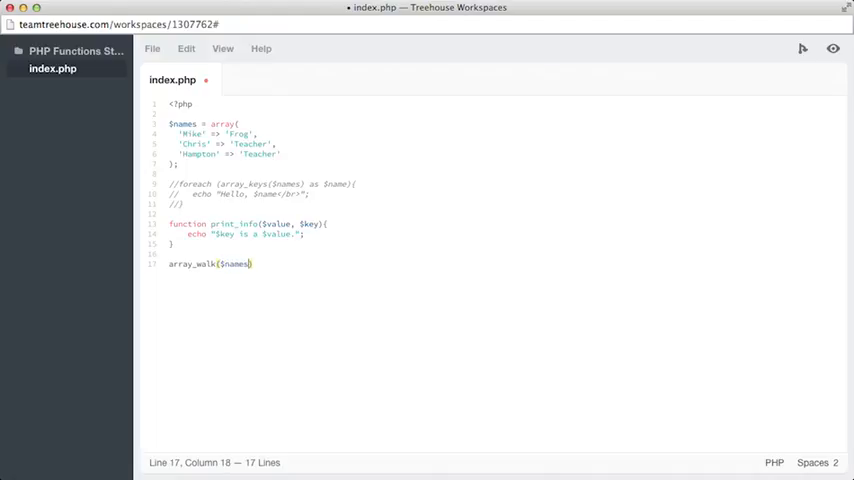
type(",")
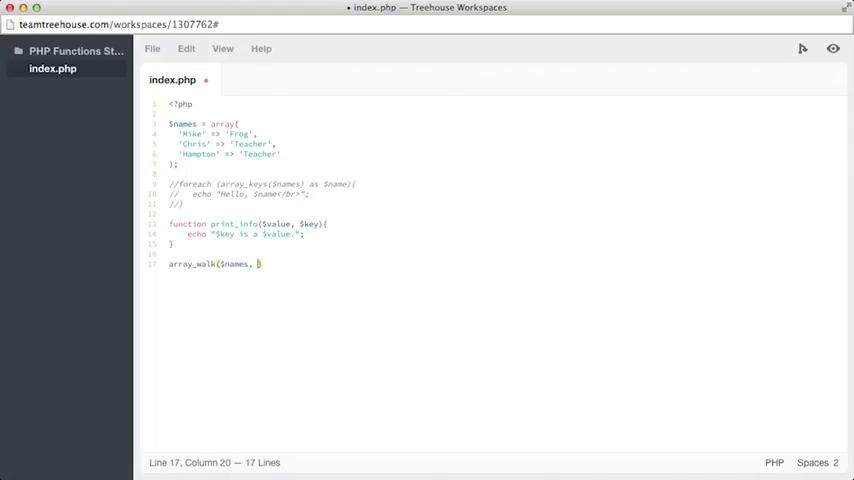
type("'")
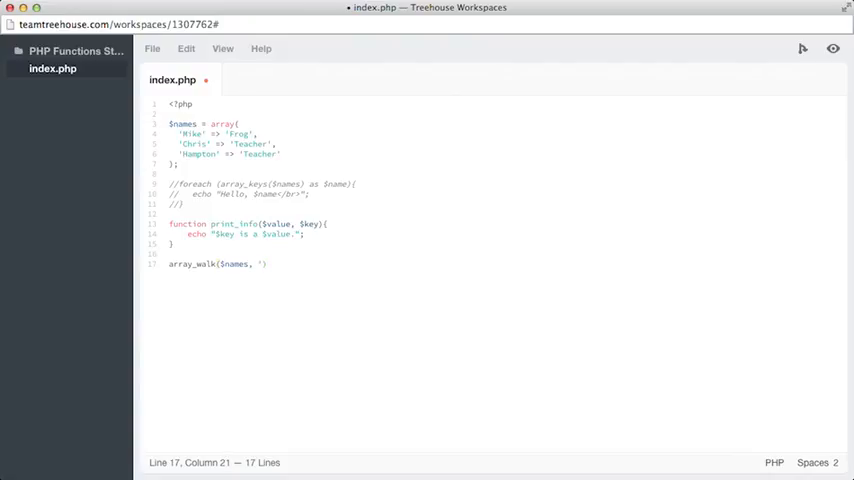
type("print")
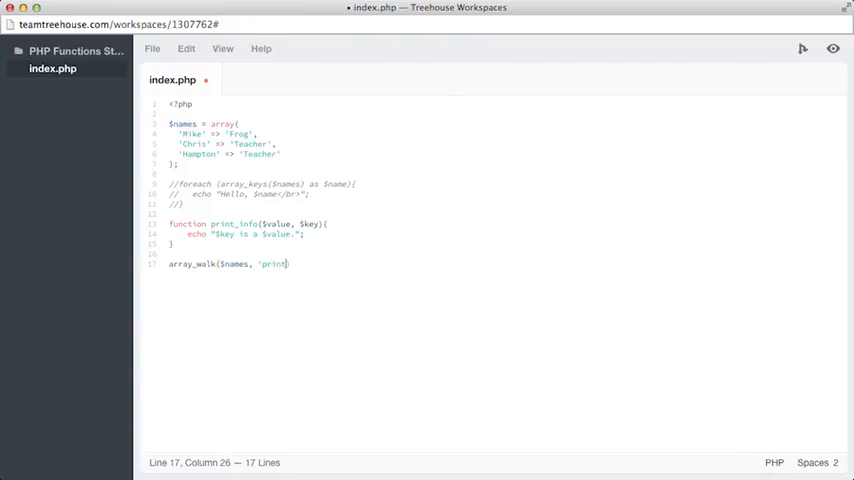
type("_info")
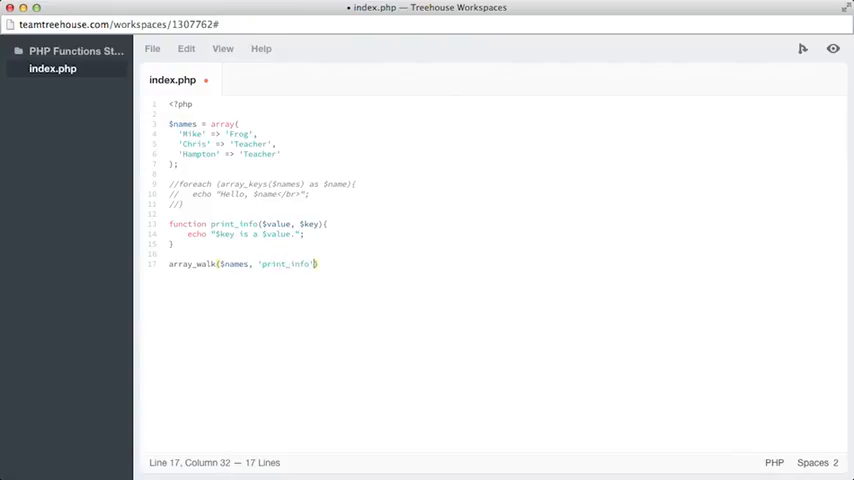
type(";")
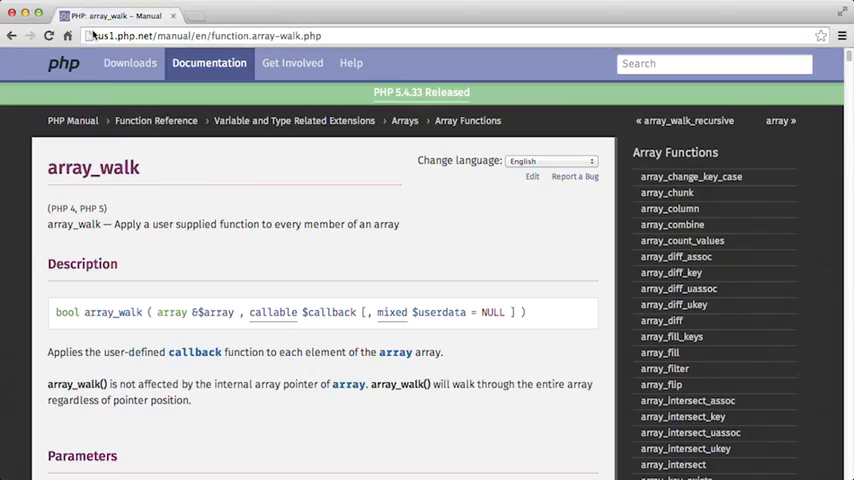
- View the Chrome preview showing 'Mike is a Frog.Chris is a Teacher.Hampton is a Teacher.'
left_click(245, 14)
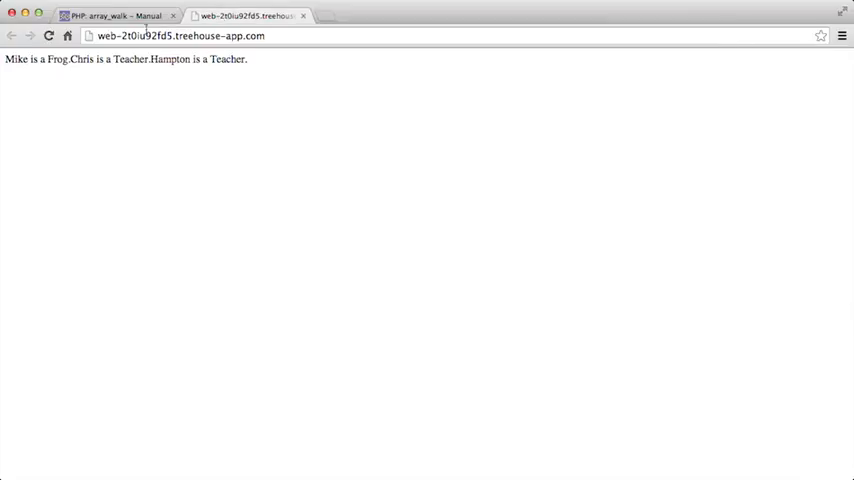
mouse_move(18, 117)
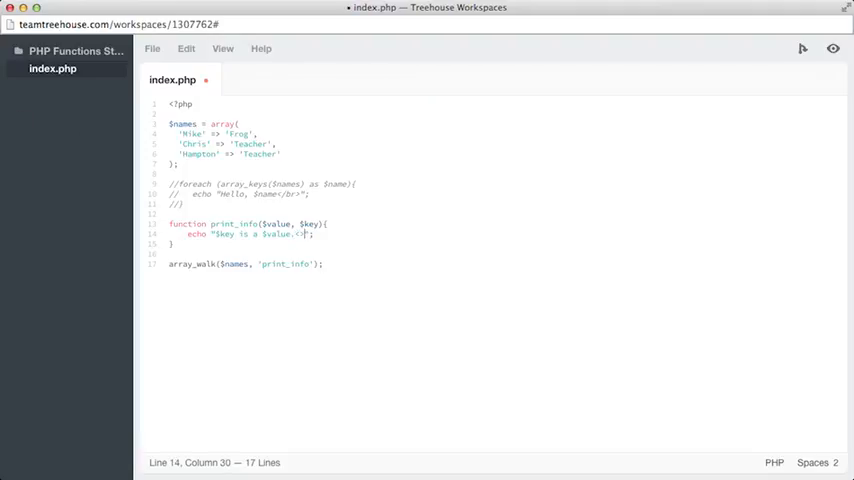
- Add a <br> tag after $value in line 14's echo string
type("br>")
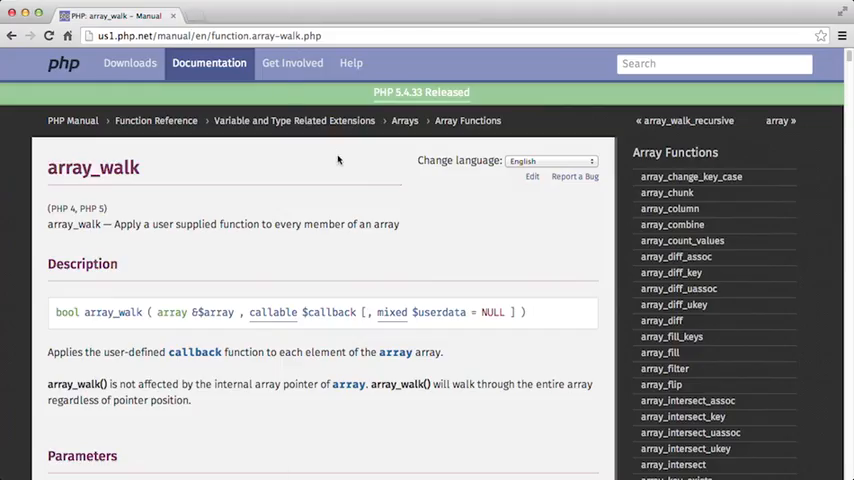
mouse_move(819, 223)
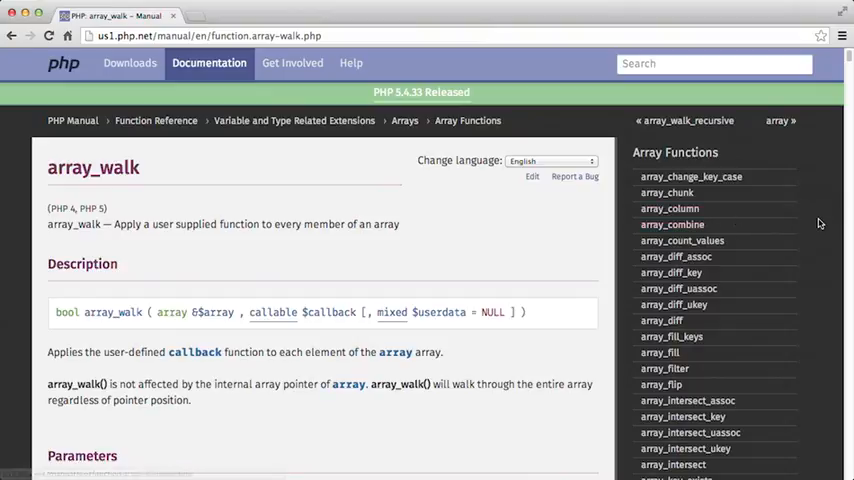
- Skim array_walk's Parameters section, then open the array_combine manual page
scroll("down", 3)
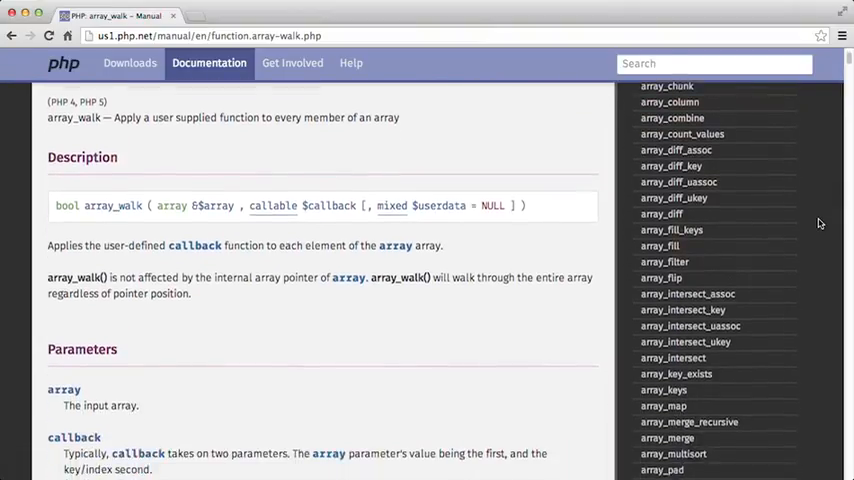
scroll("down", 3)
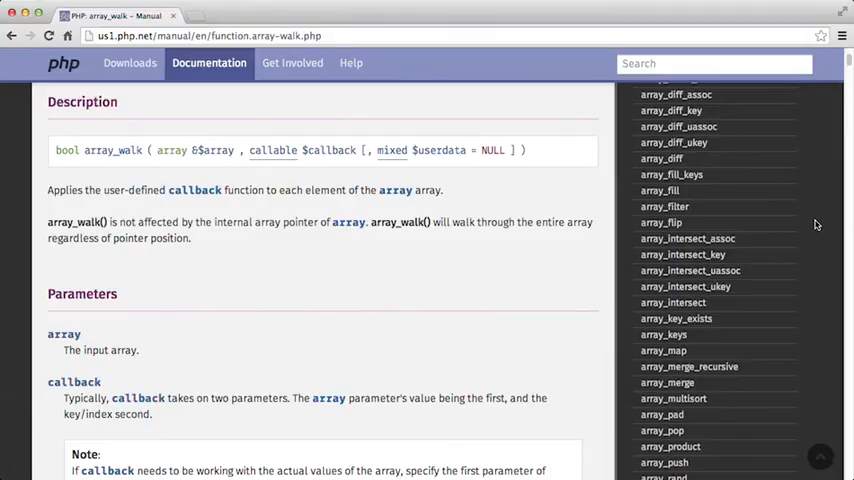
scroll("down", 3)
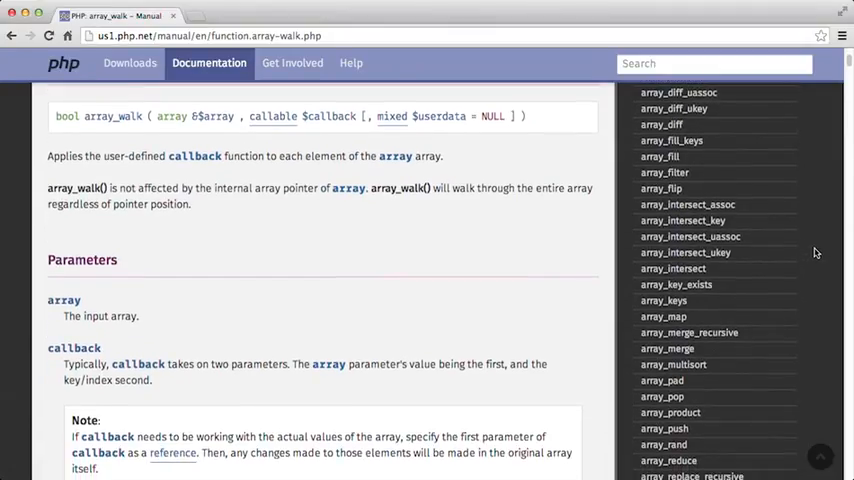
scroll("down", 3)
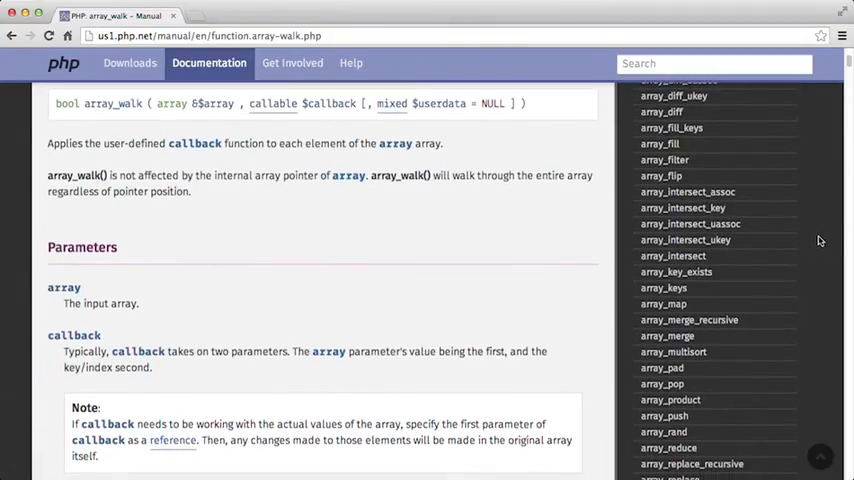
scroll("down", 3)
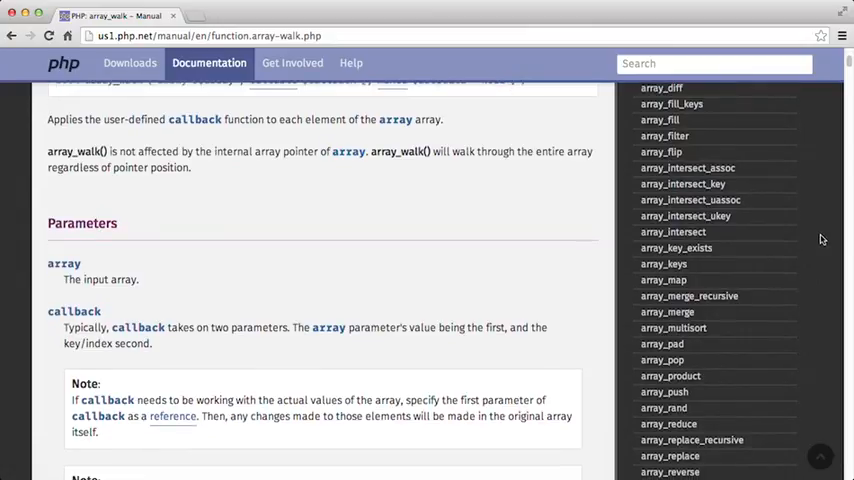
scroll("up", 3)
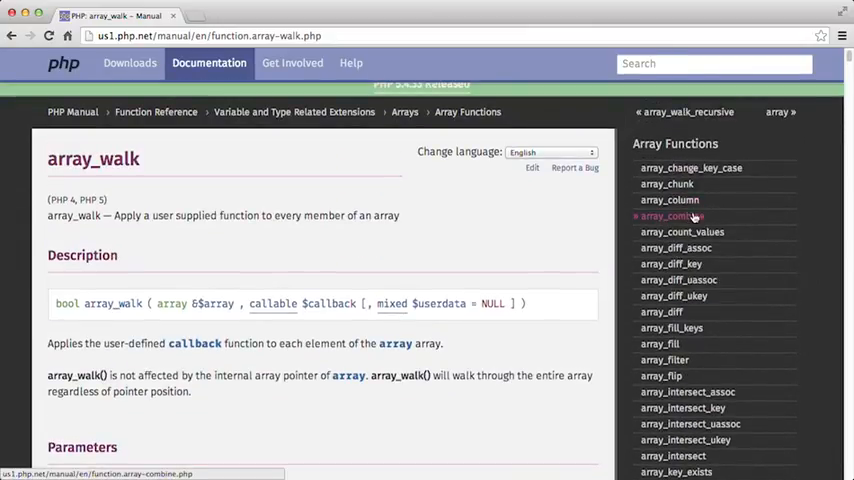
left_click(672, 216)
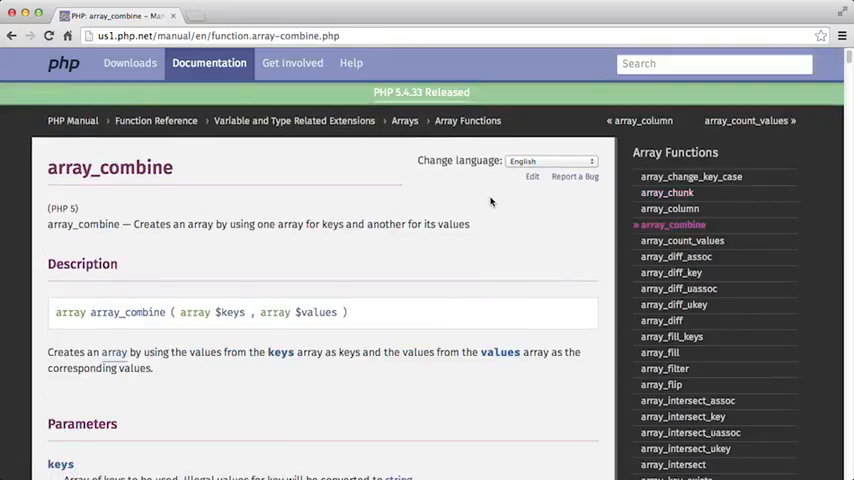
mouse_move(495, 201)
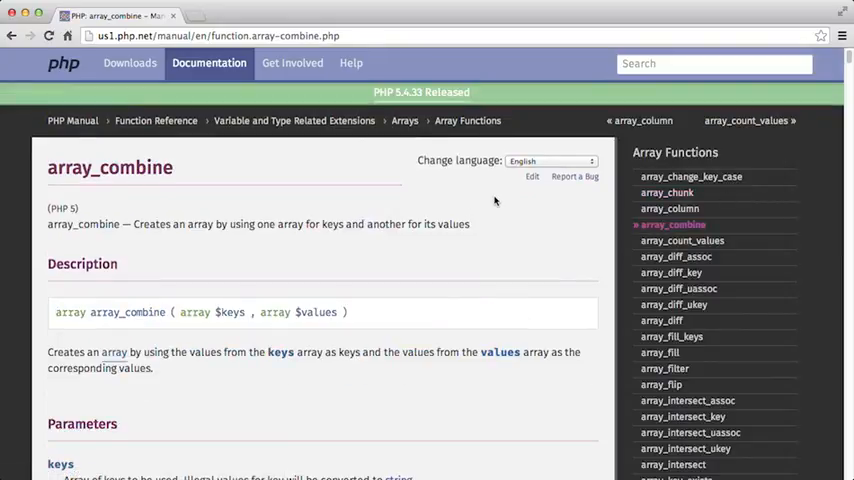